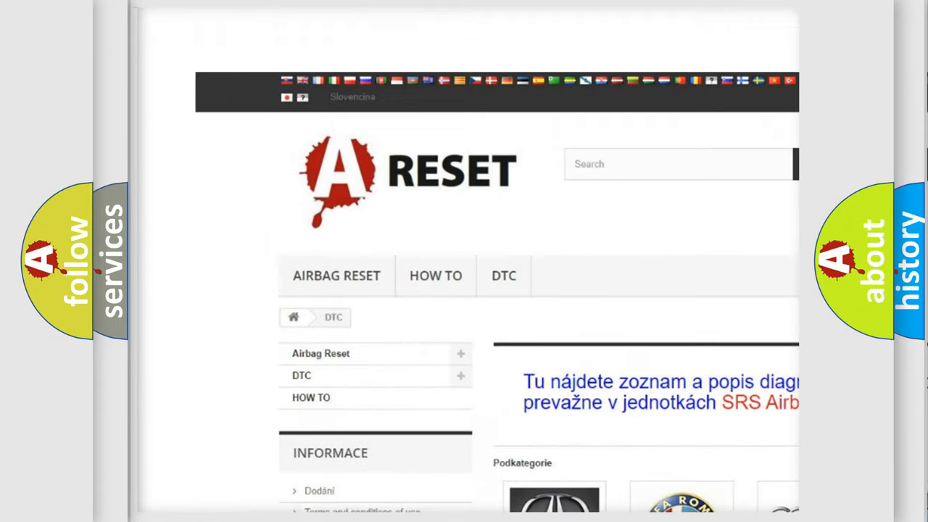
Scroll down the DTC page until the brand logo grid from Acura to Fiat is visible
{"action": "scroll", "scroll_direction": "down", "scroll_amount": 3}
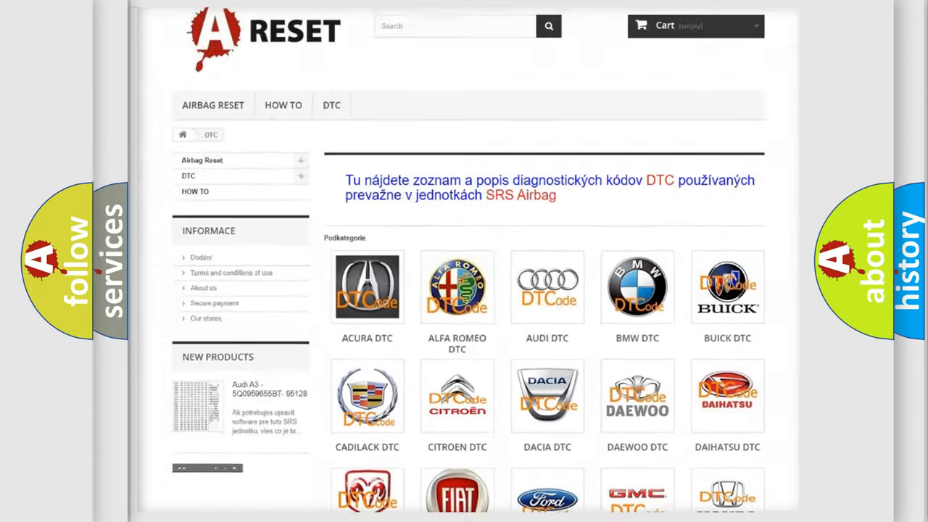
{"action": "scroll", "scroll_direction": "down", "scroll_amount": 3}
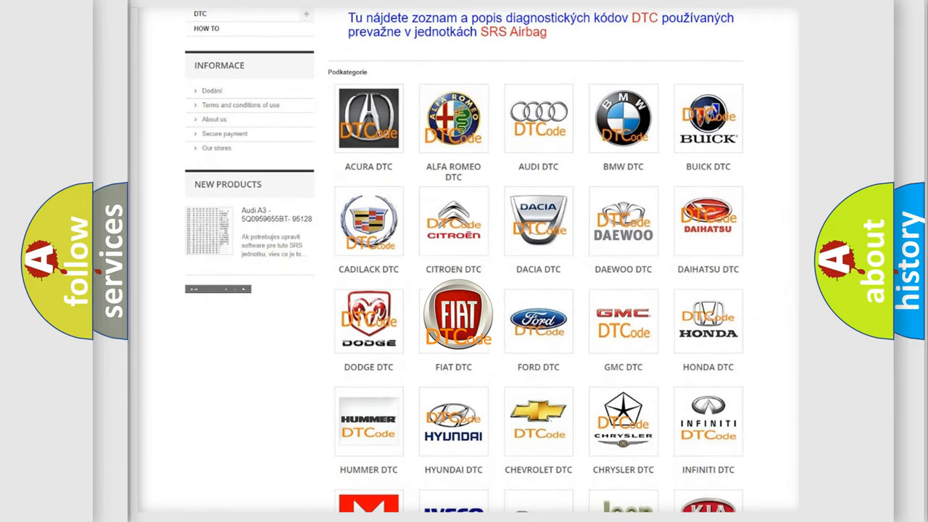
Choose the FIAT DTC tile and browse its code list (B000111, B1B09)
{"action": "left_click", "coordinate": [452, 316]}
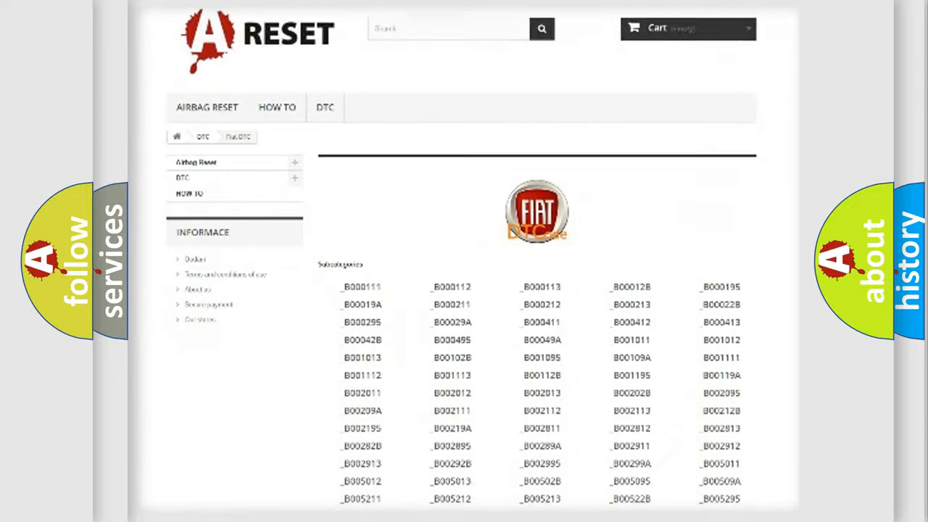
{"action": "scroll", "scroll_direction": "down", "scroll_amount": 3}
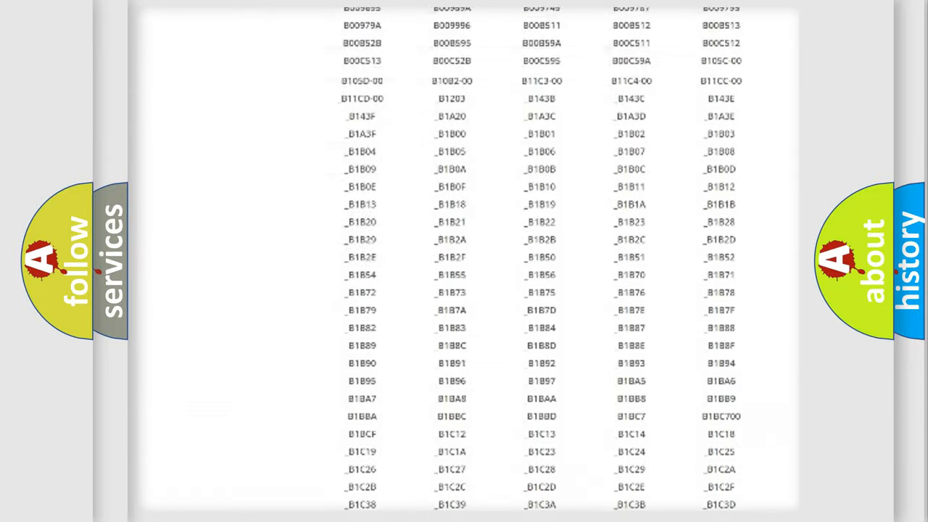
{"action": "scroll", "scroll_direction": "up", "scroll_amount": 3}
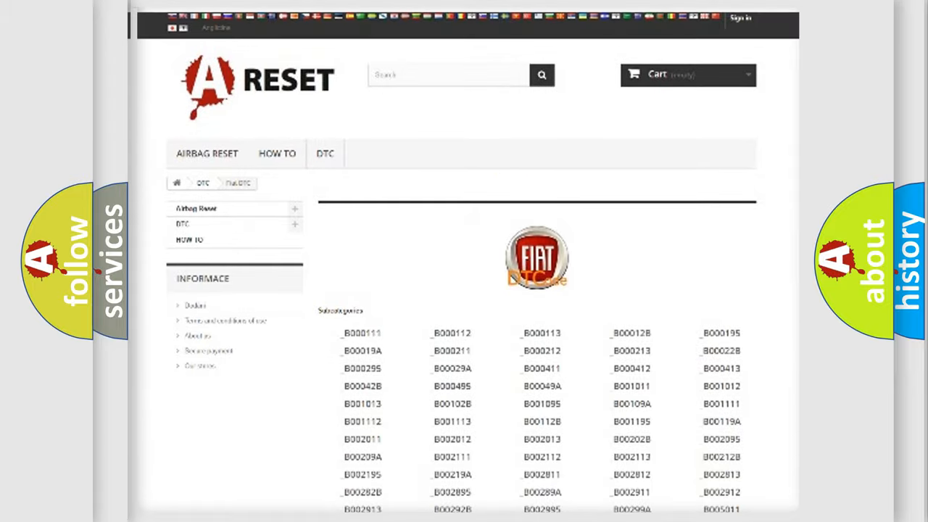